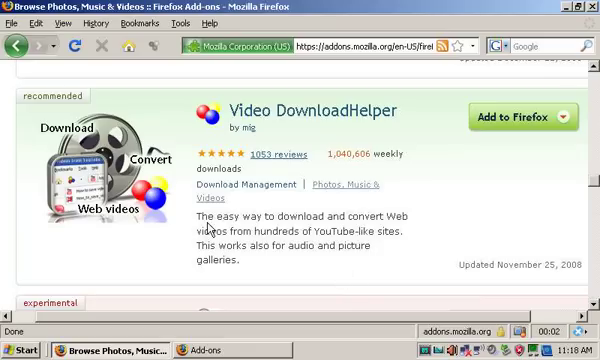
mouse_move(348, 139)
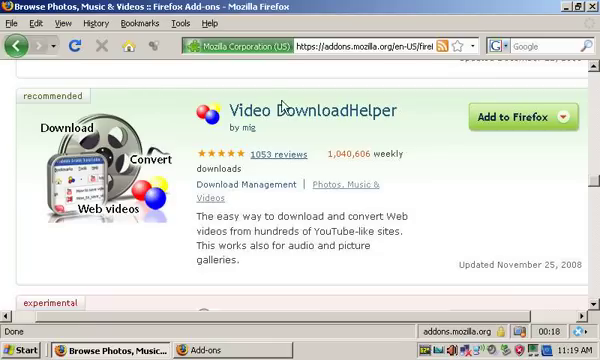
mouse_move(412, 116)
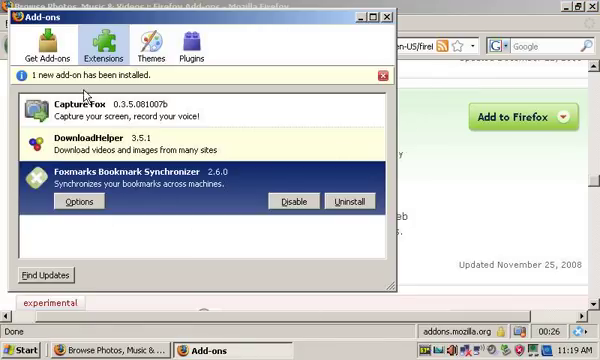
mouse_move(178, 153)
type("VIDEO DOWNLOADHELP")
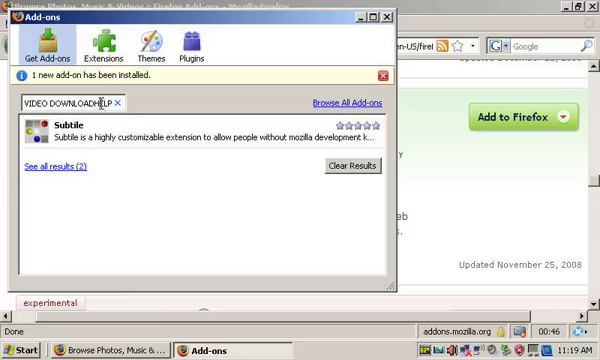
mouse_move(337, 37)
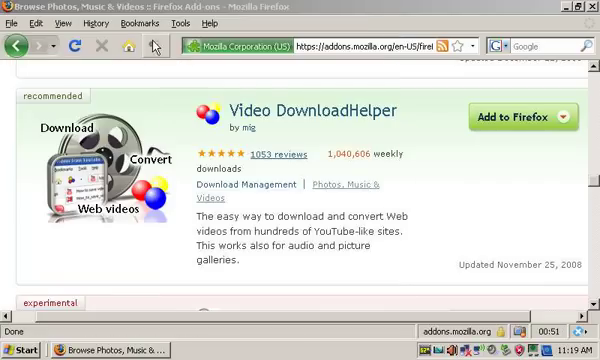
mouse_move(155, 47)
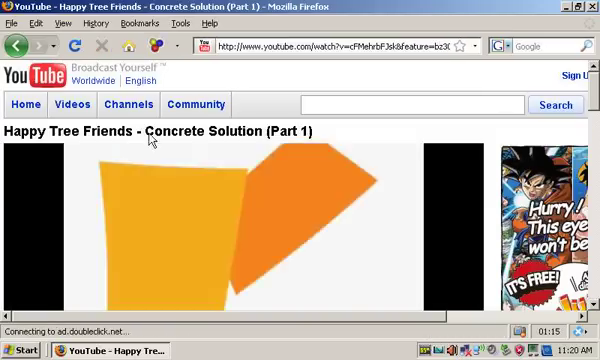
mouse_move(155, 46)
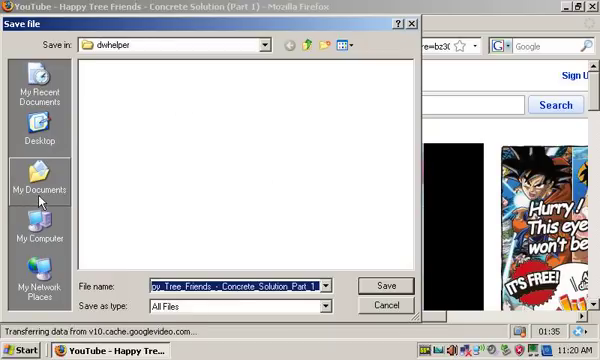
Save the Happy Tree Friends video under its suggested name into the dwhelper folder
left_click(385, 305)
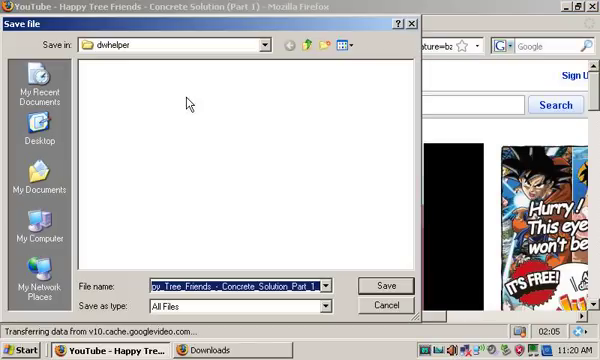
left_click(385, 305)
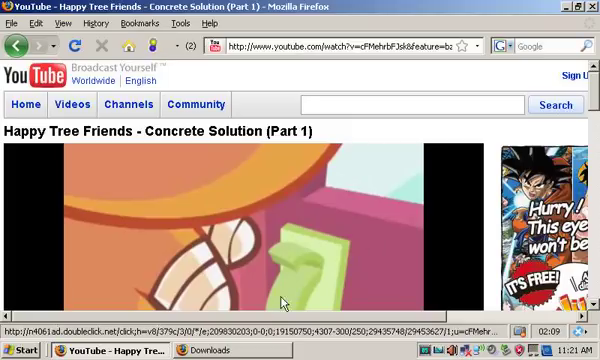
left_click(172, 351)
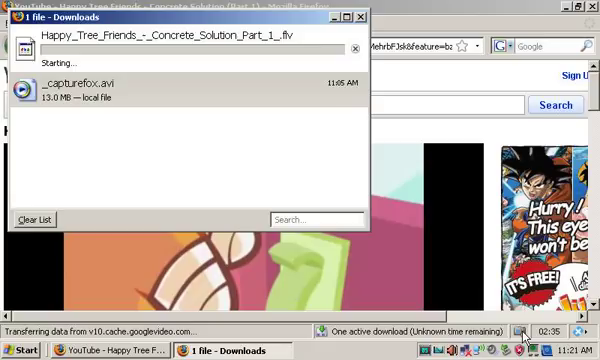
mouse_move(530, 330)
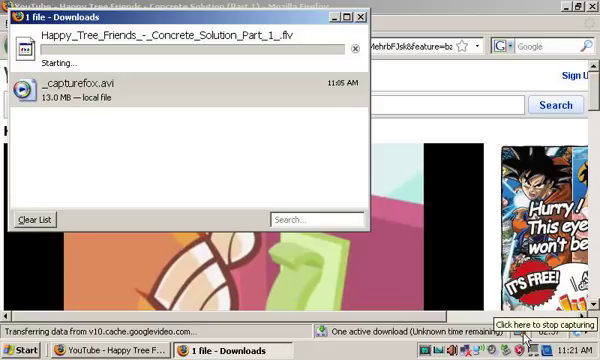